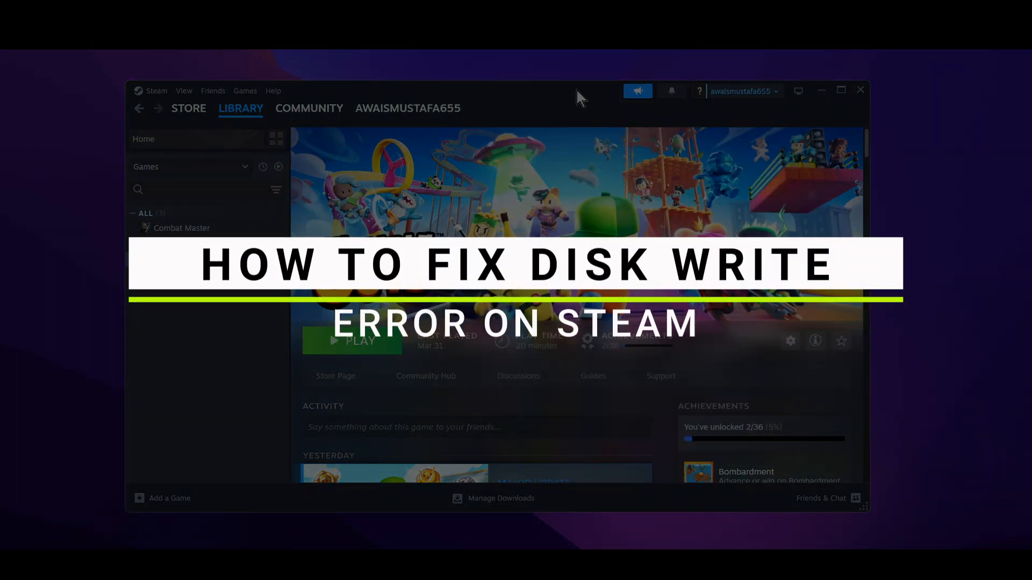
Go from the Stumble Guys library page to the Steam Store front page
{"action": "left_click", "coordinate": [188, 107]}
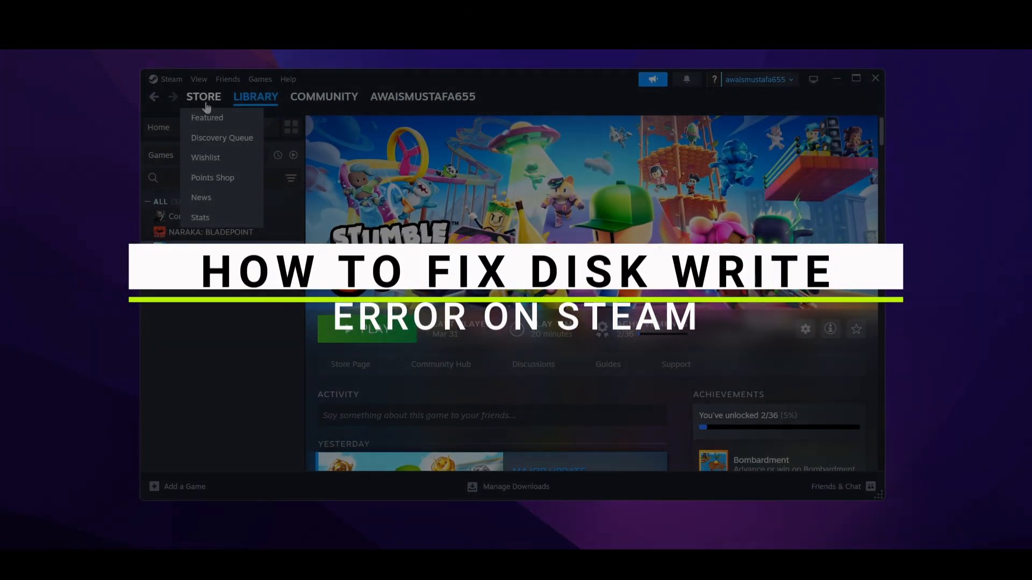
{"action": "left_click", "coordinate": [203, 96]}
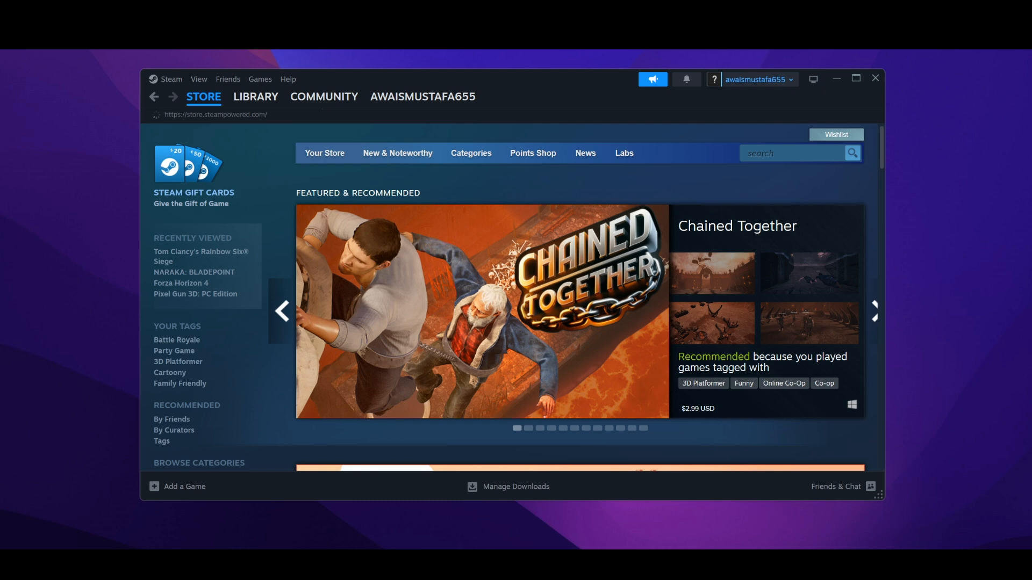
{"action": "left_click", "coordinate": [662, 524]}
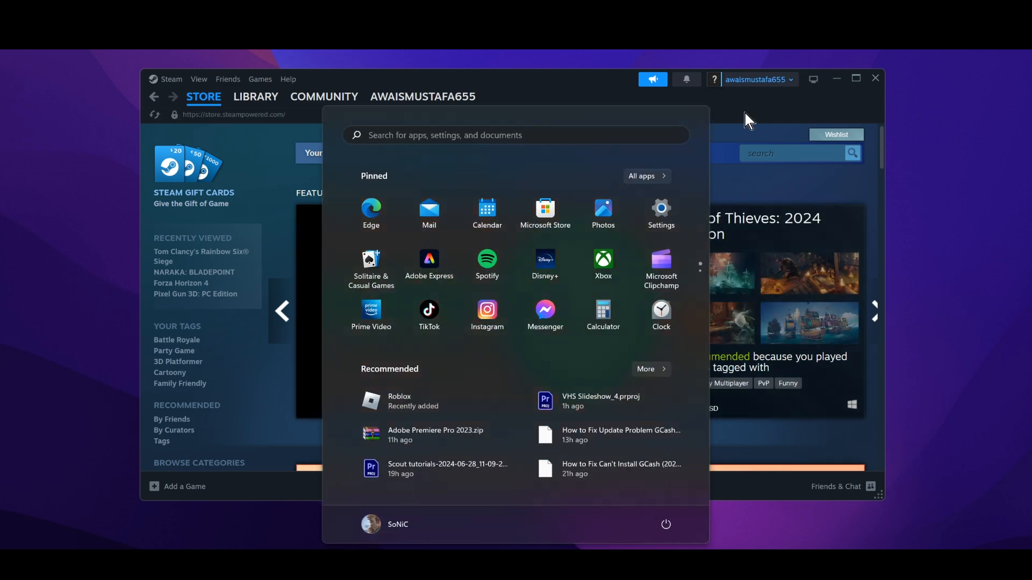
{"action": "left_click", "coordinate": [203, 97]}
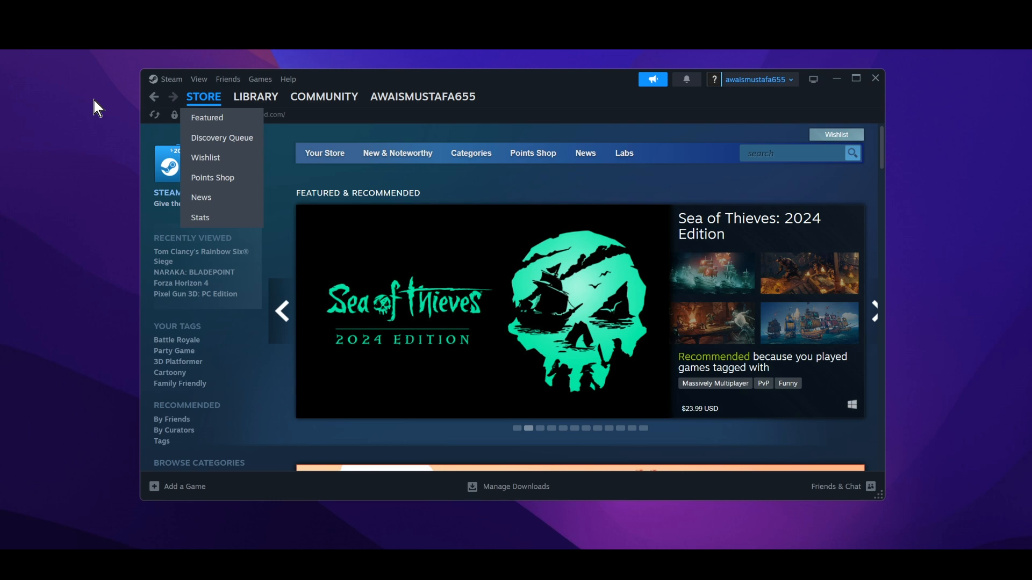
Clear Steam's download cache from the Downloads settings
{"action": "left_click", "coordinate": [170, 78]}
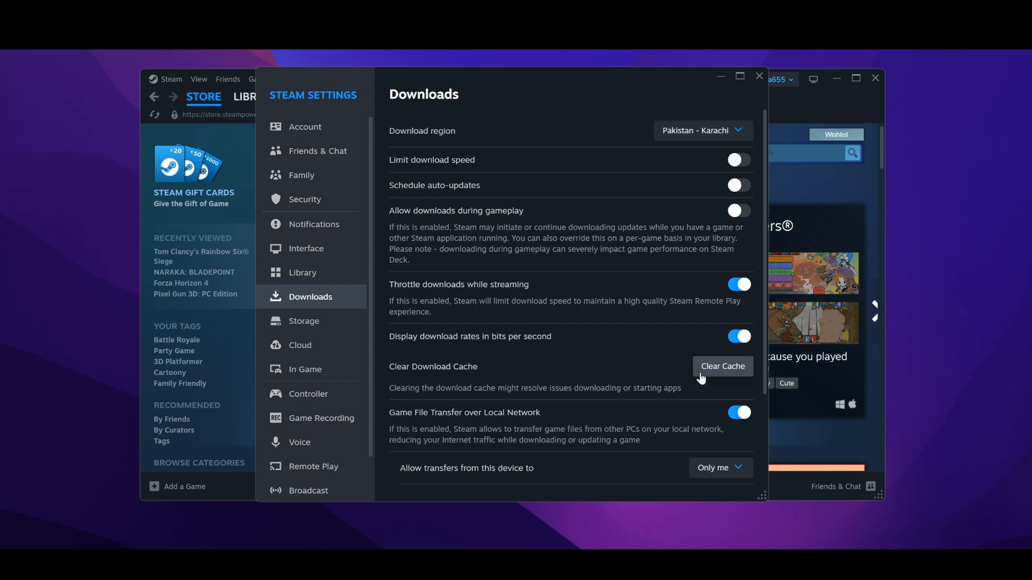
{"action": "left_click", "coordinate": [758, 76]}
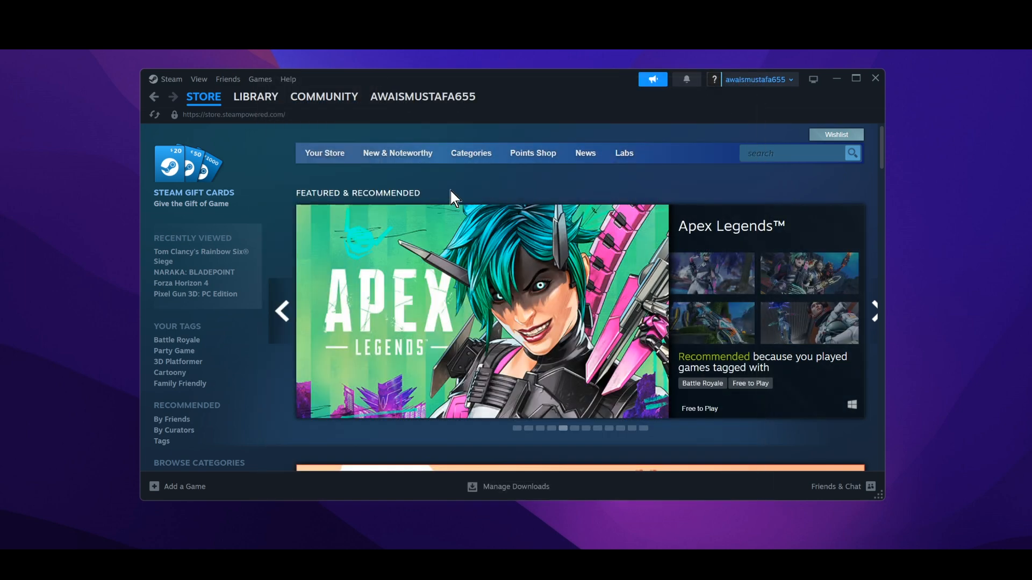
{"action": "mouse_move", "coordinate": [192, 133]}
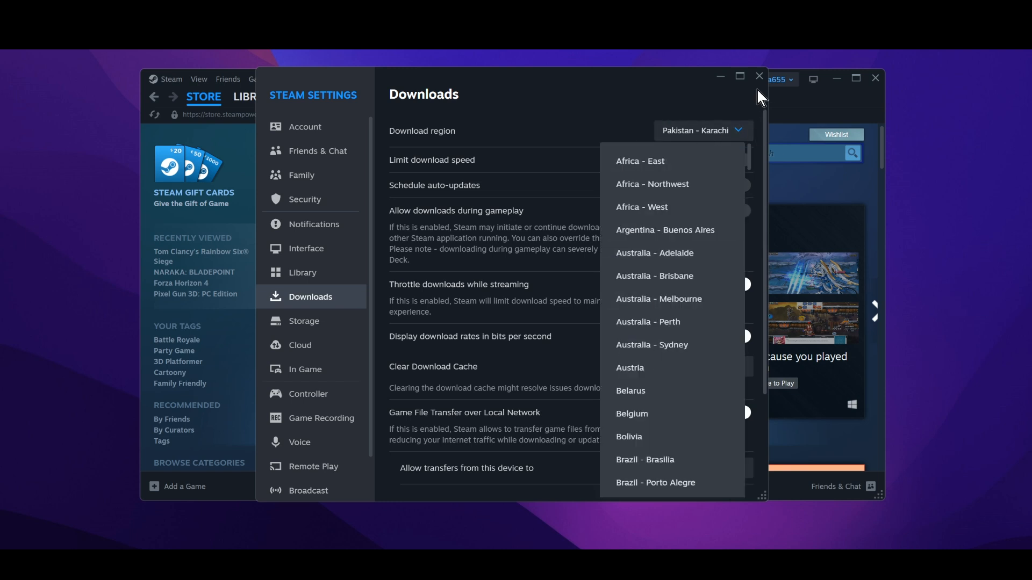
Keep download region Pakistan - Karachi and close Steam settings
{"action": "left_click", "coordinate": [427, 139]}
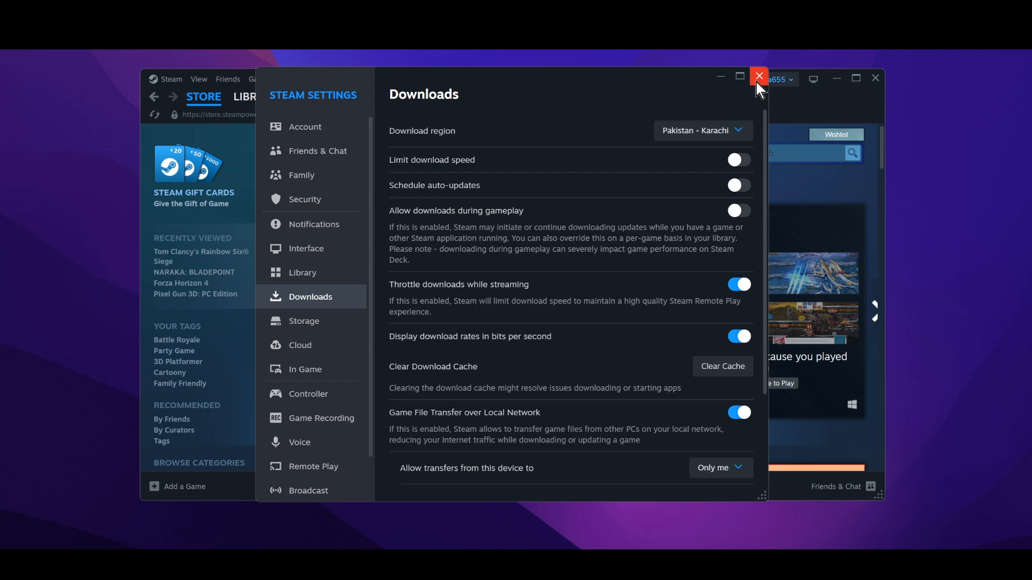
{"action": "left_click", "coordinate": [757, 76]}
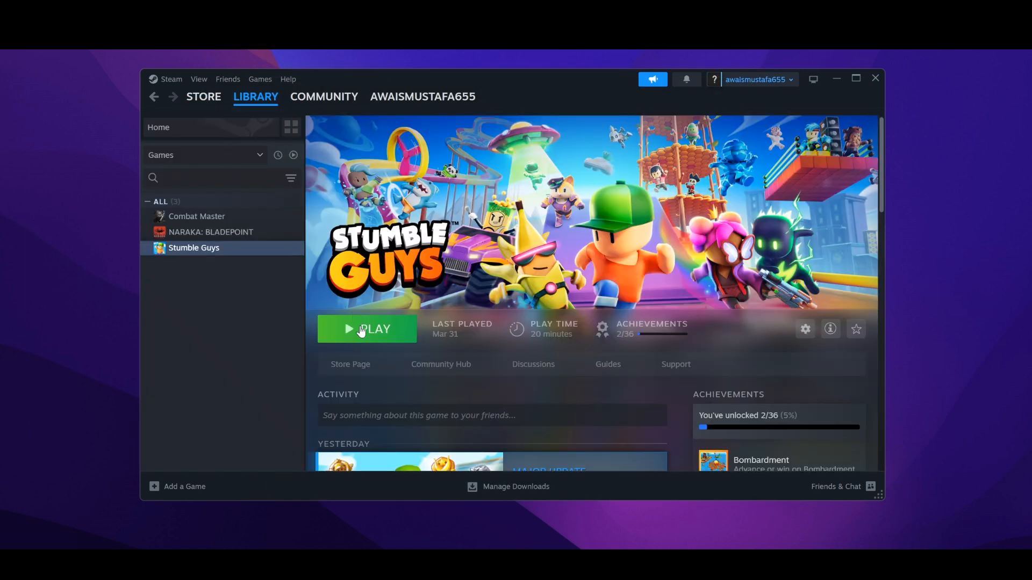
{"action": "mouse_move", "coordinate": [663, 369]}
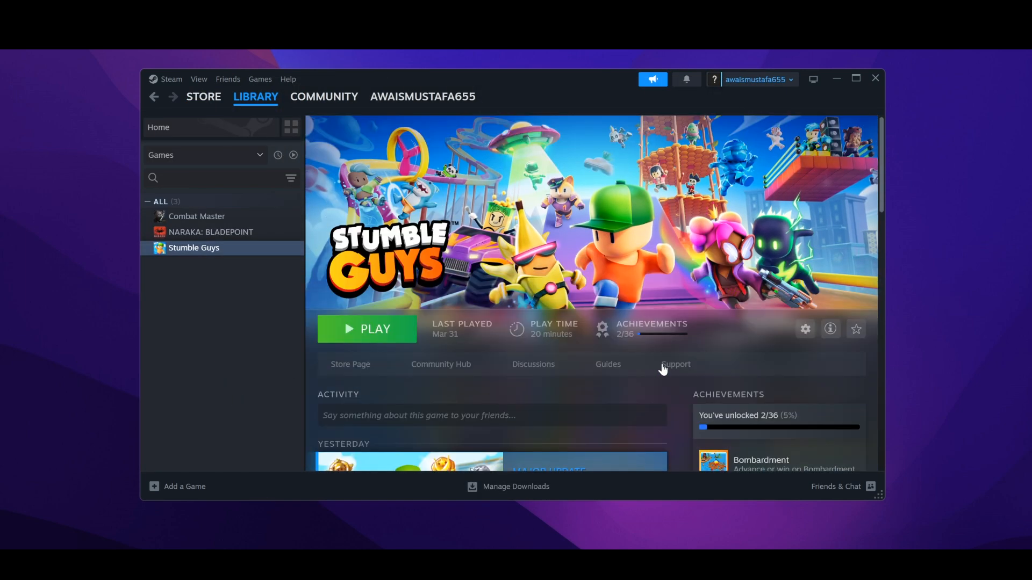
Verify integrity of Stumble Guys' game files from its Installed Files properties
{"action": "left_click", "coordinate": [804, 328]}
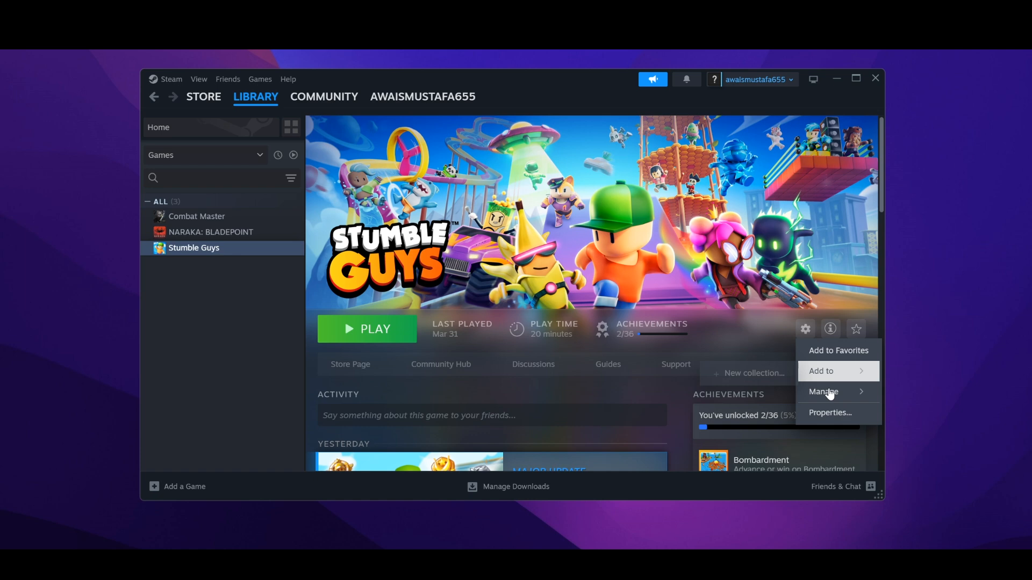
{"action": "left_click", "coordinate": [830, 412]}
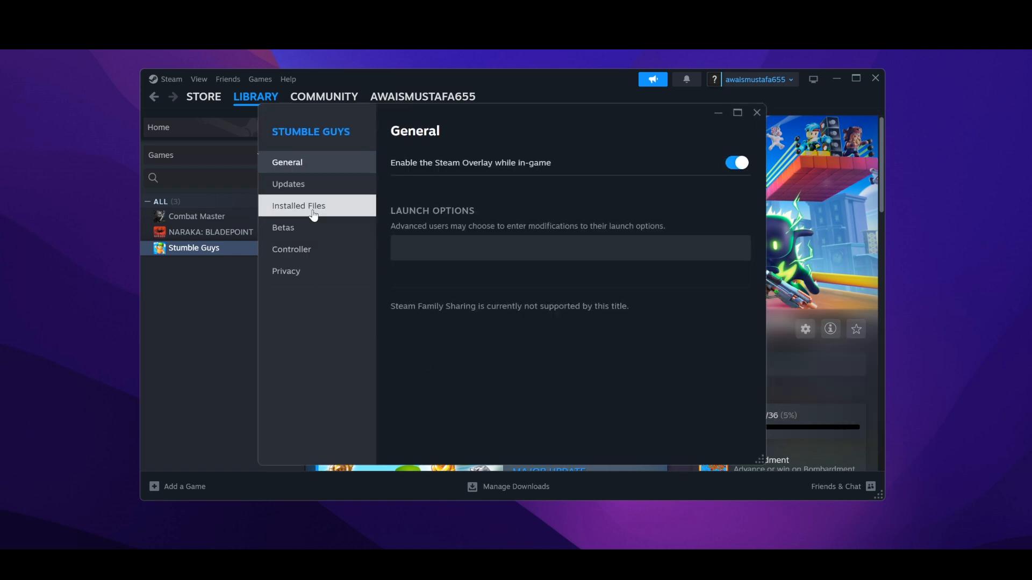
{"action": "left_click", "coordinate": [298, 205]}
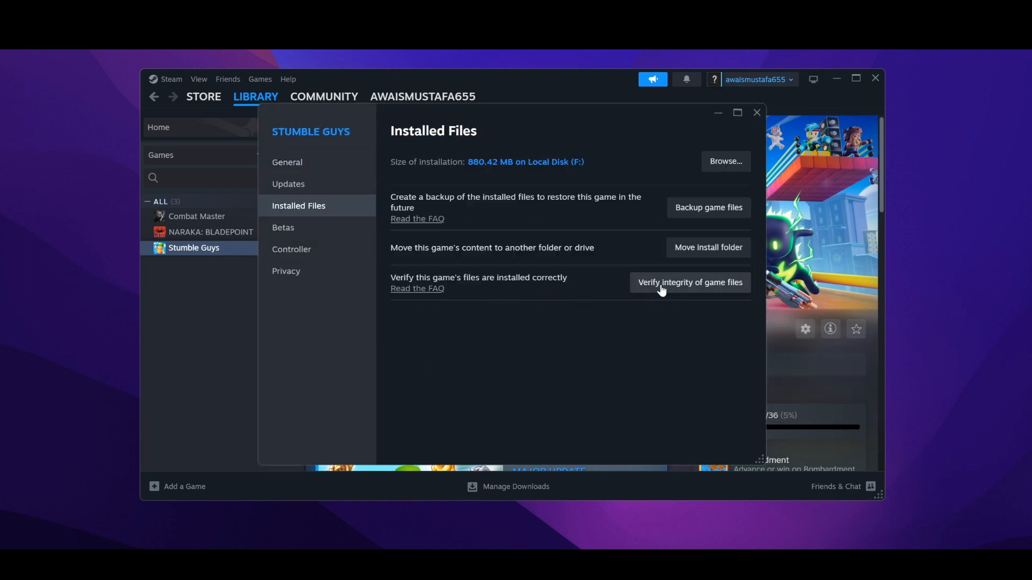
{"action": "mouse_move", "coordinate": [678, 293]}
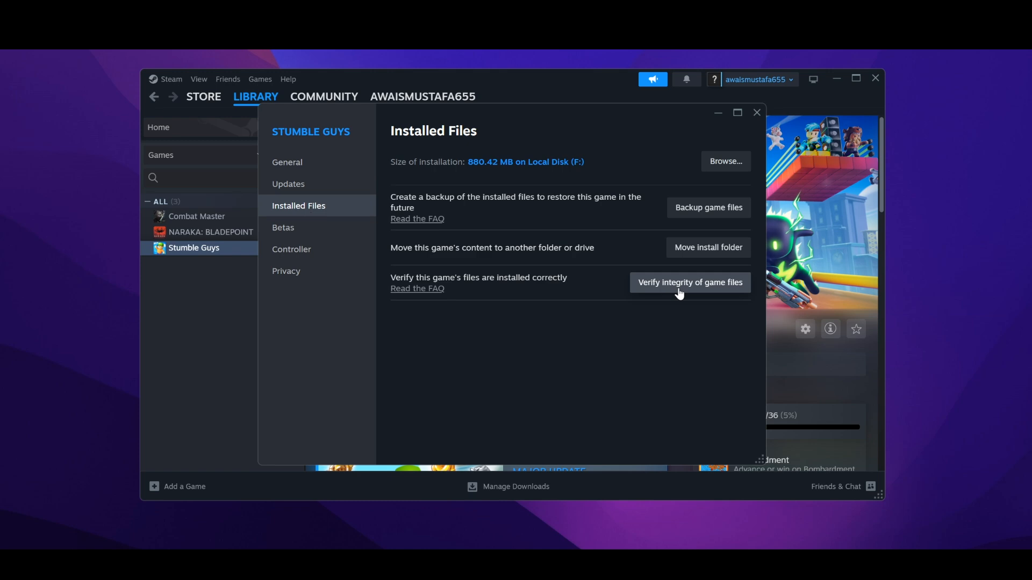
{"action": "left_click", "coordinate": [756, 112]}
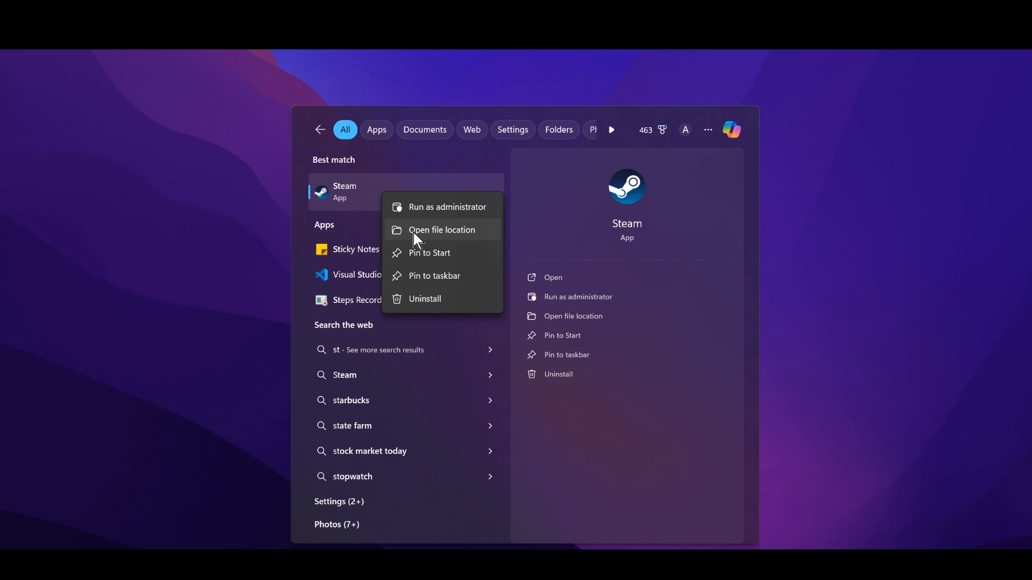
Locate steam.exe in Program Files (x86) and bring up its options to run as administrator
{"action": "left_click", "coordinate": [441, 230]}
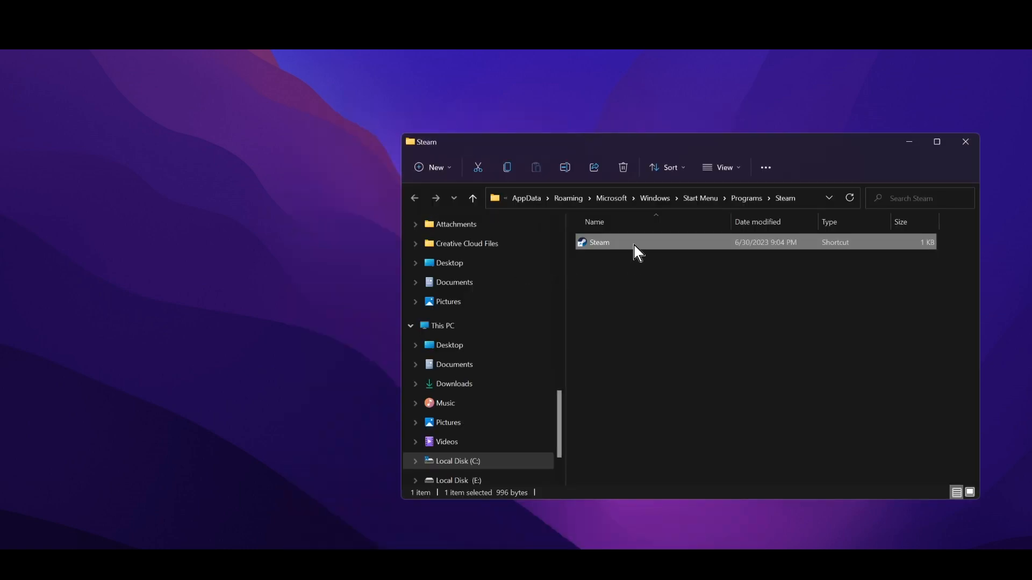
{"action": "right_click", "coordinate": [599, 242]}
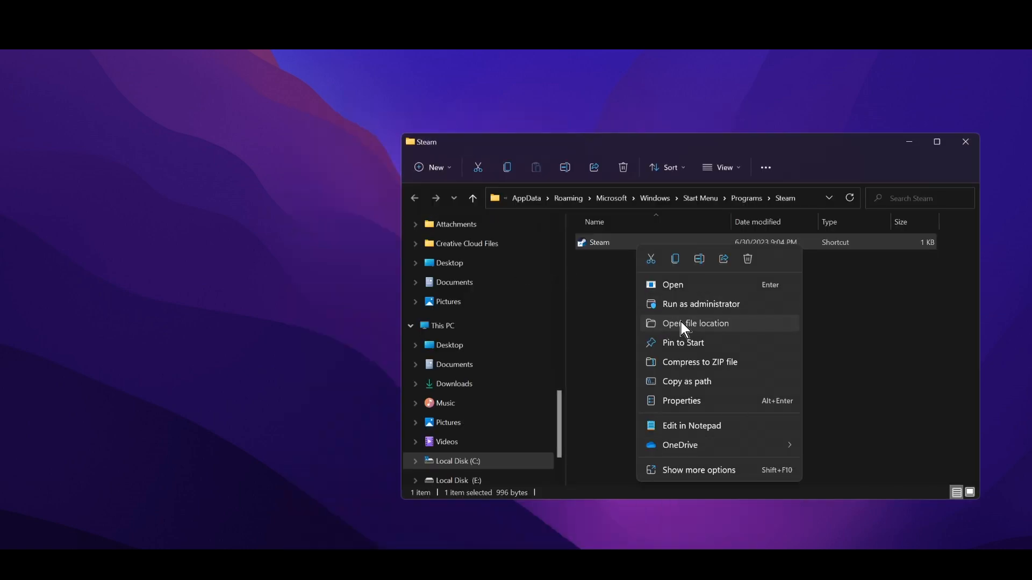
{"action": "left_click", "coordinate": [694, 324]}
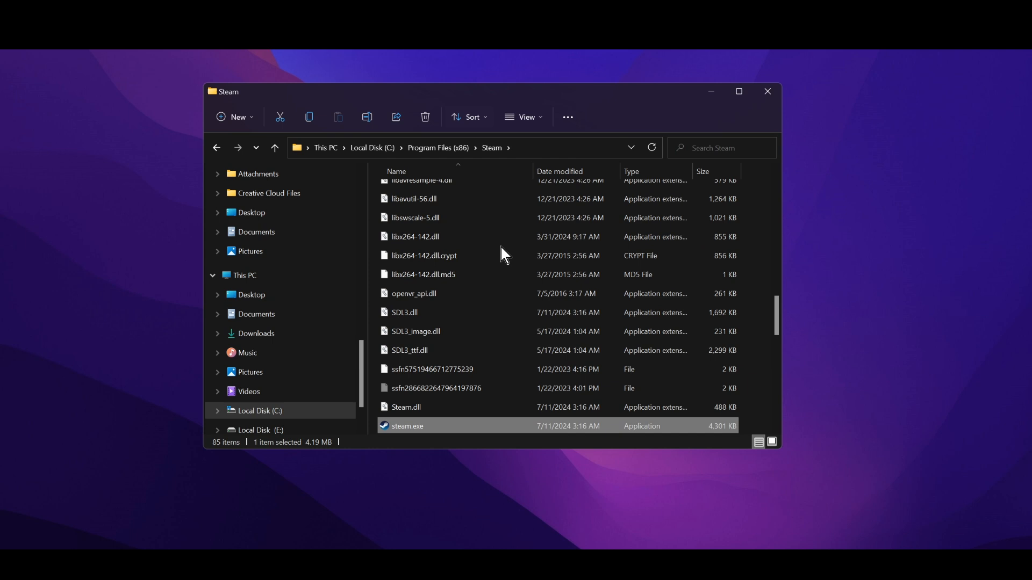
{"action": "right_click", "coordinate": [406, 426]}
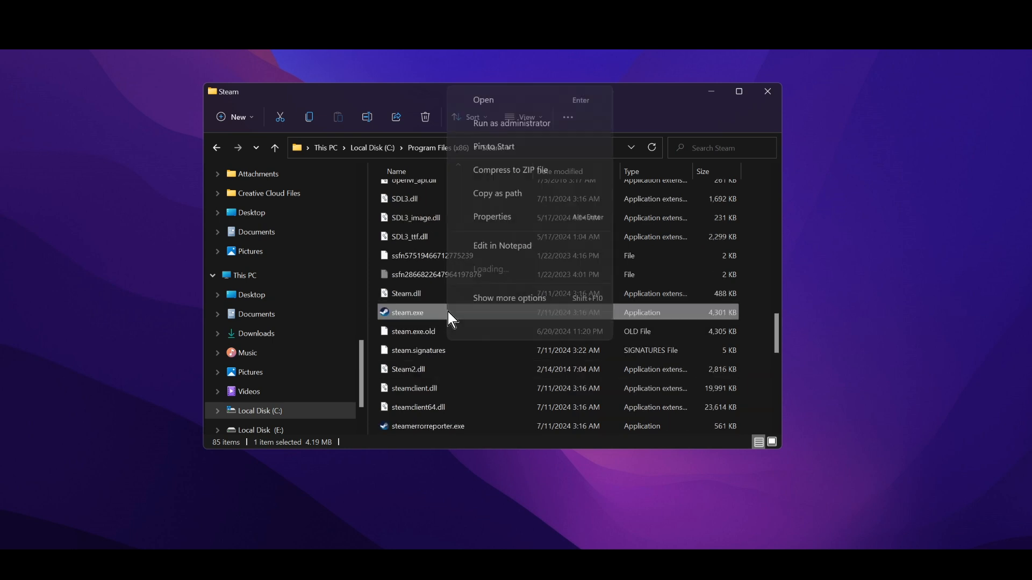
{"action": "mouse_move", "coordinate": [506, 379]}
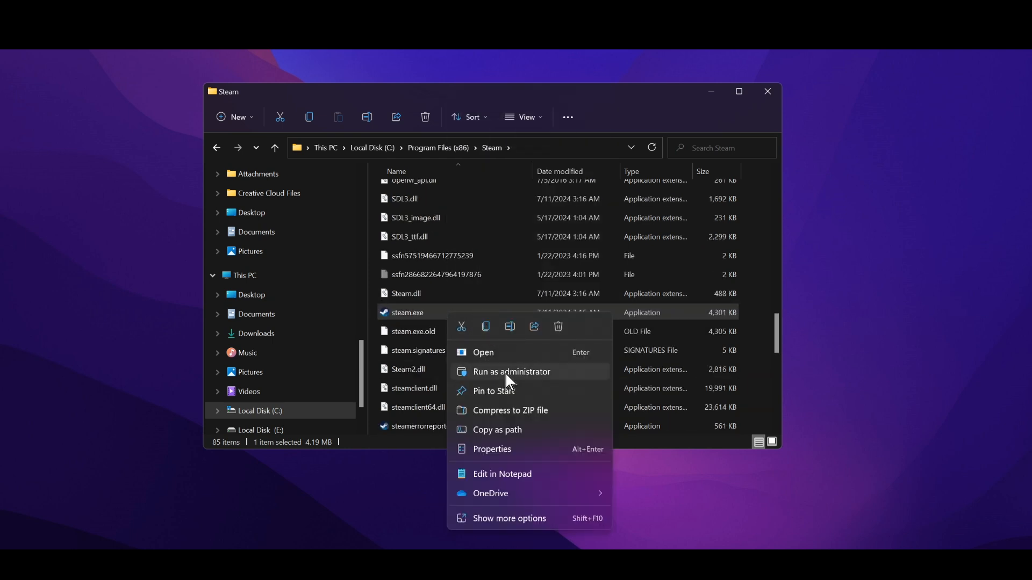